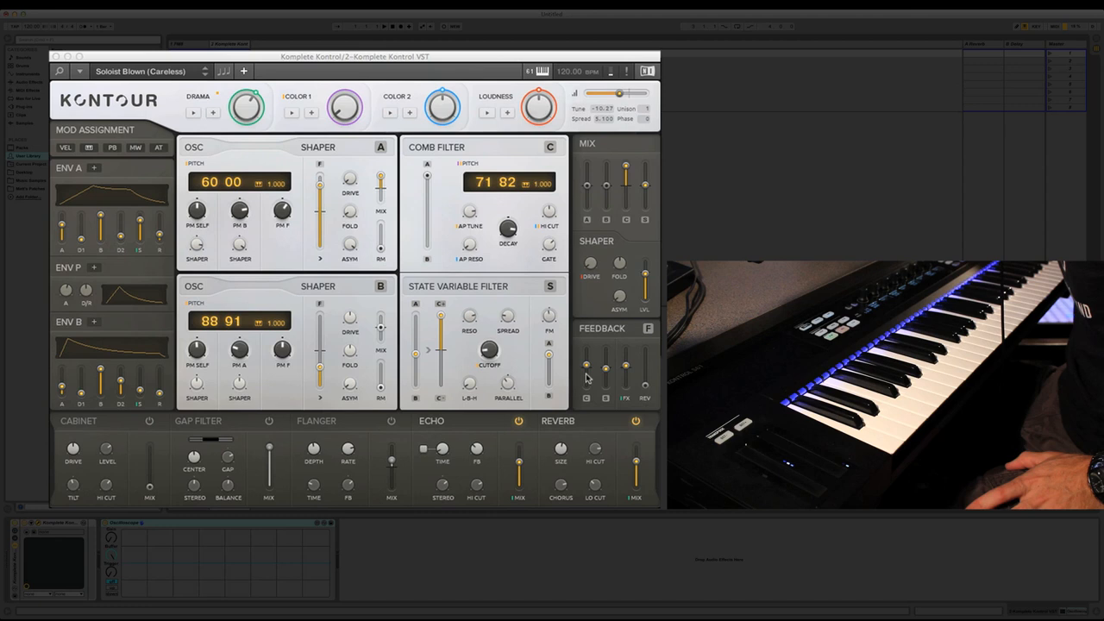
{"action": "mouse_move", "coordinate": [608, 353]}
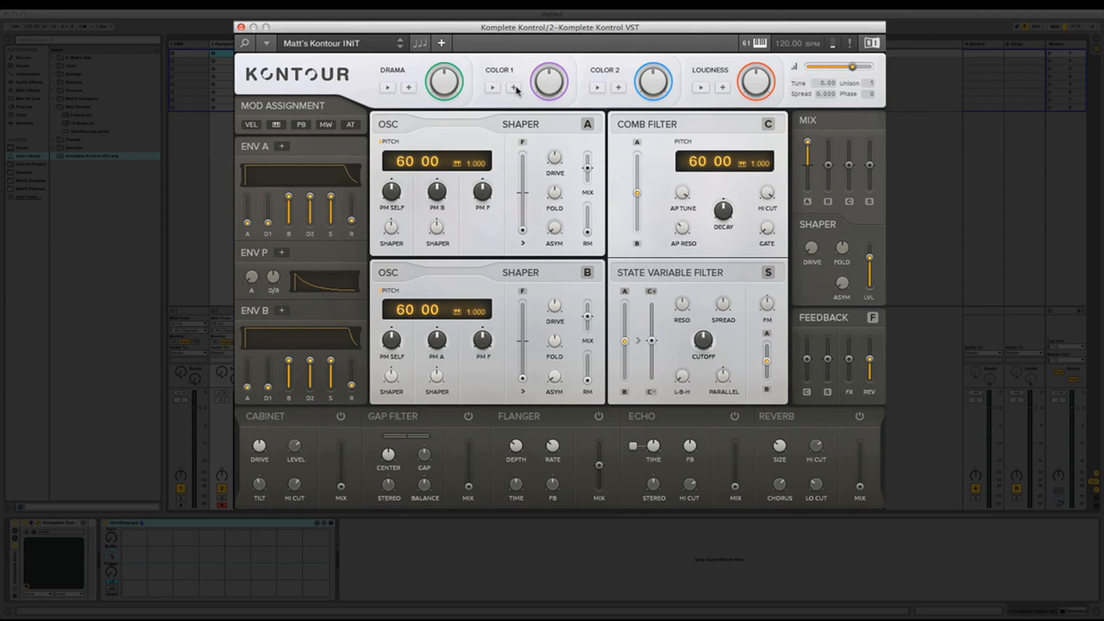
{"action": "mouse_move", "coordinate": [481, 184]}
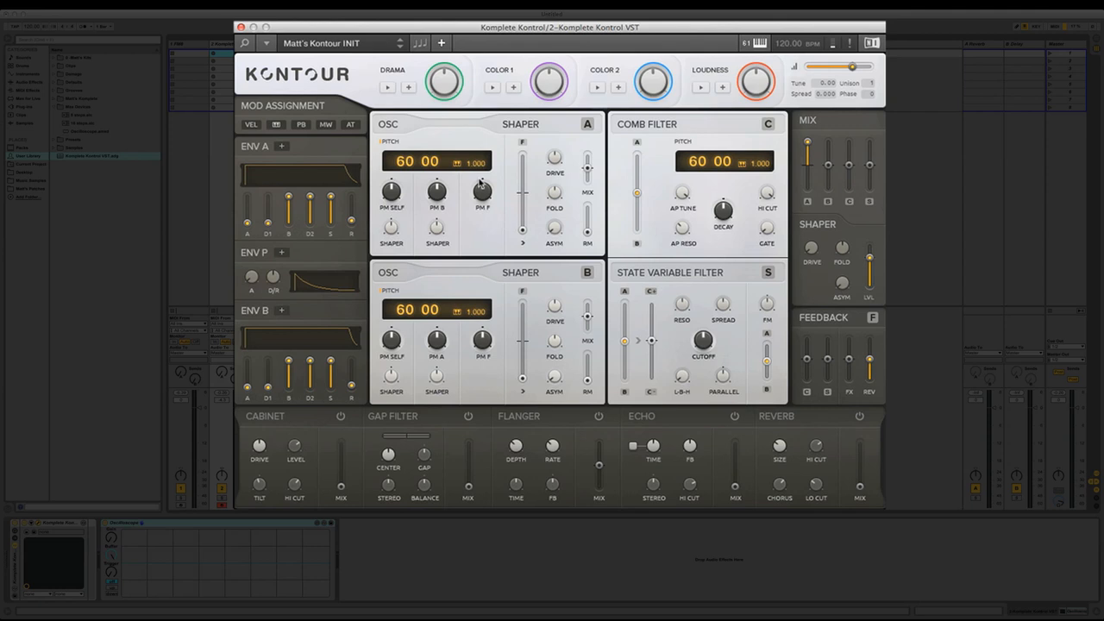
{"action": "mouse_move", "coordinate": [433, 280]}
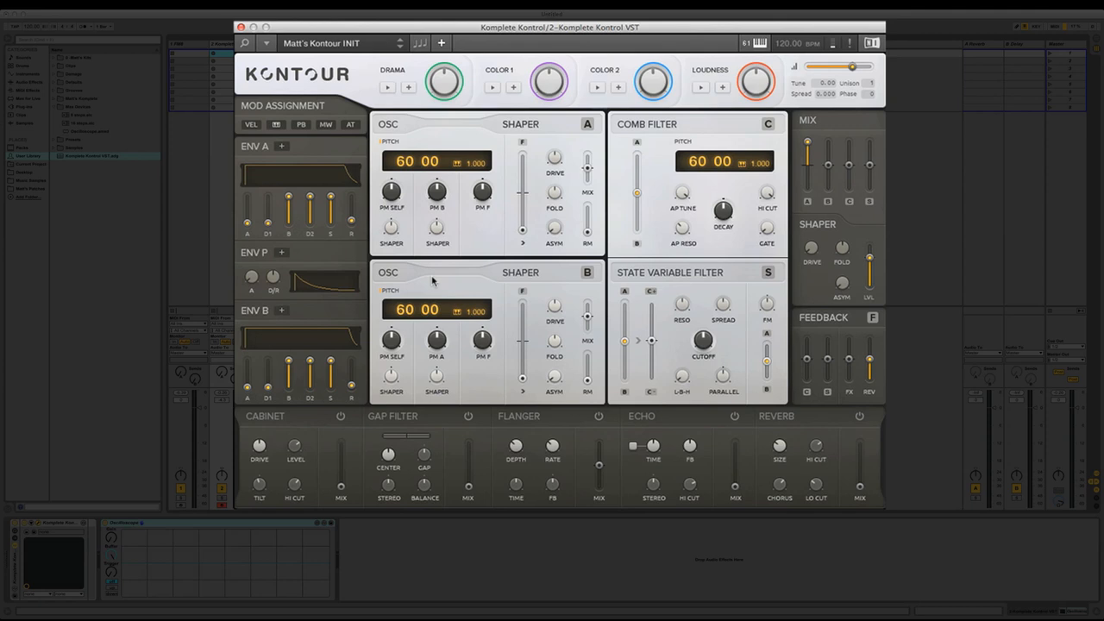
{"action": "mouse_move", "coordinate": [483, 134]}
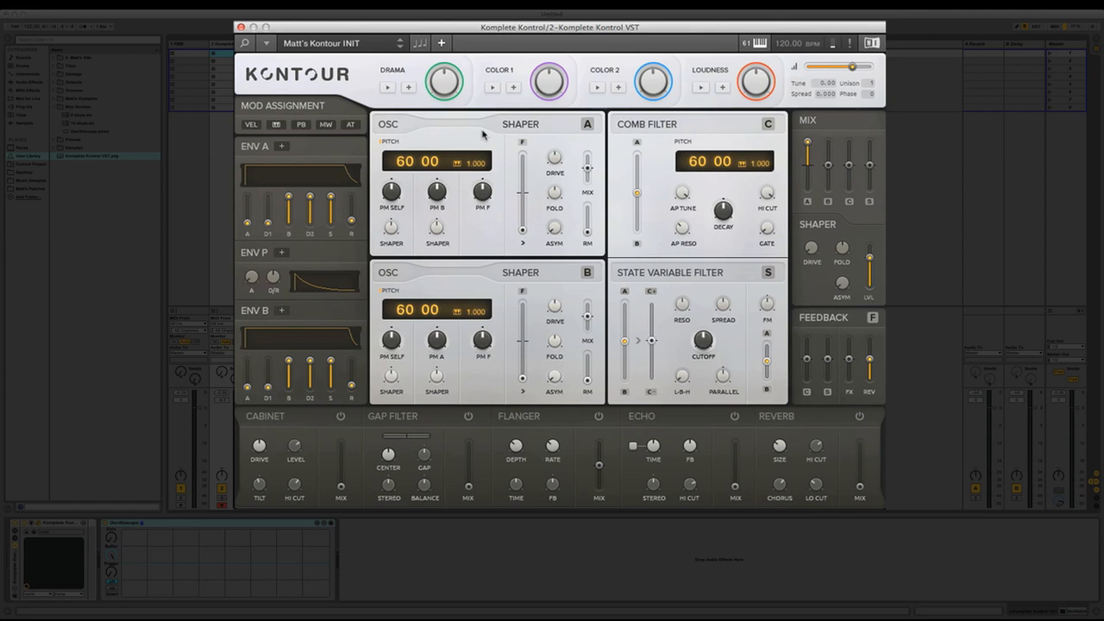
{"action": "mouse_move", "coordinate": [539, 191]}
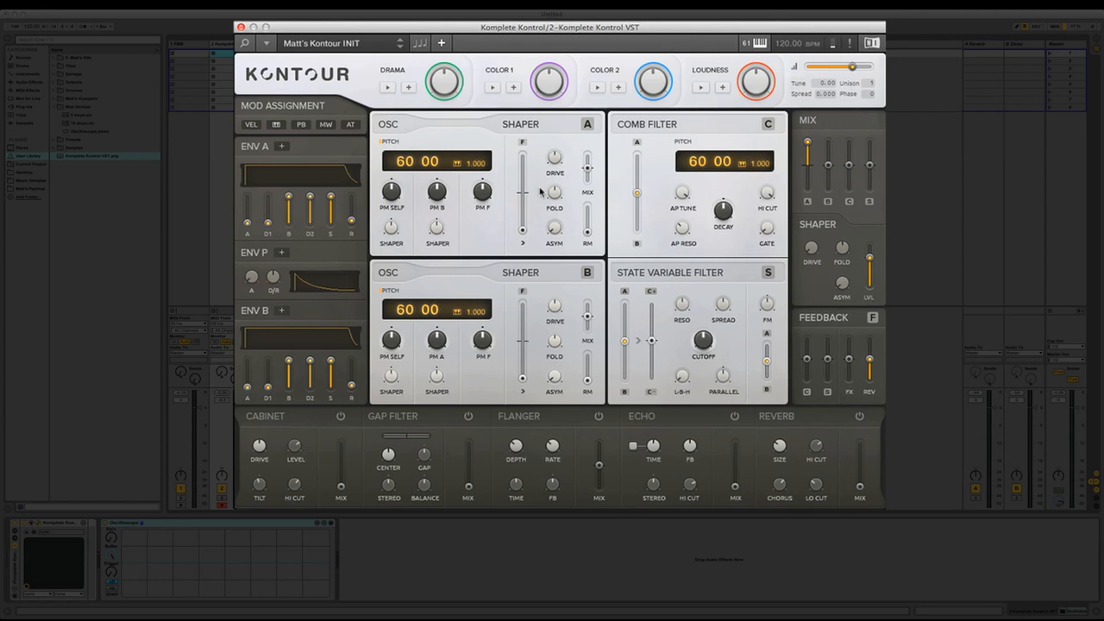
{"action": "mouse_move", "coordinate": [686, 324]}
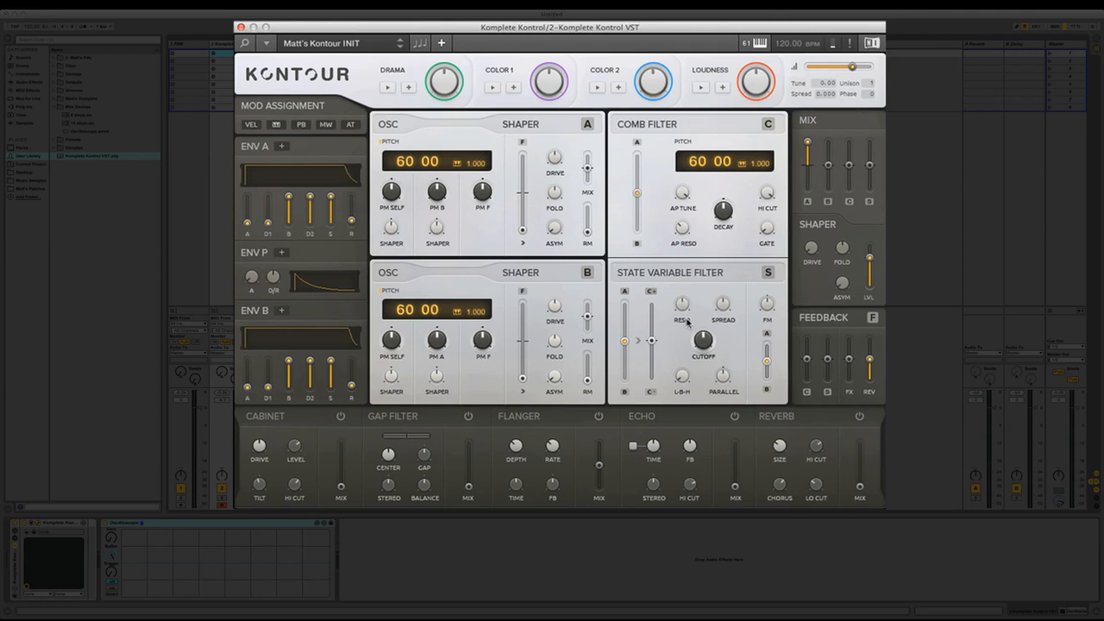
{"action": "mouse_move", "coordinate": [832, 192]}
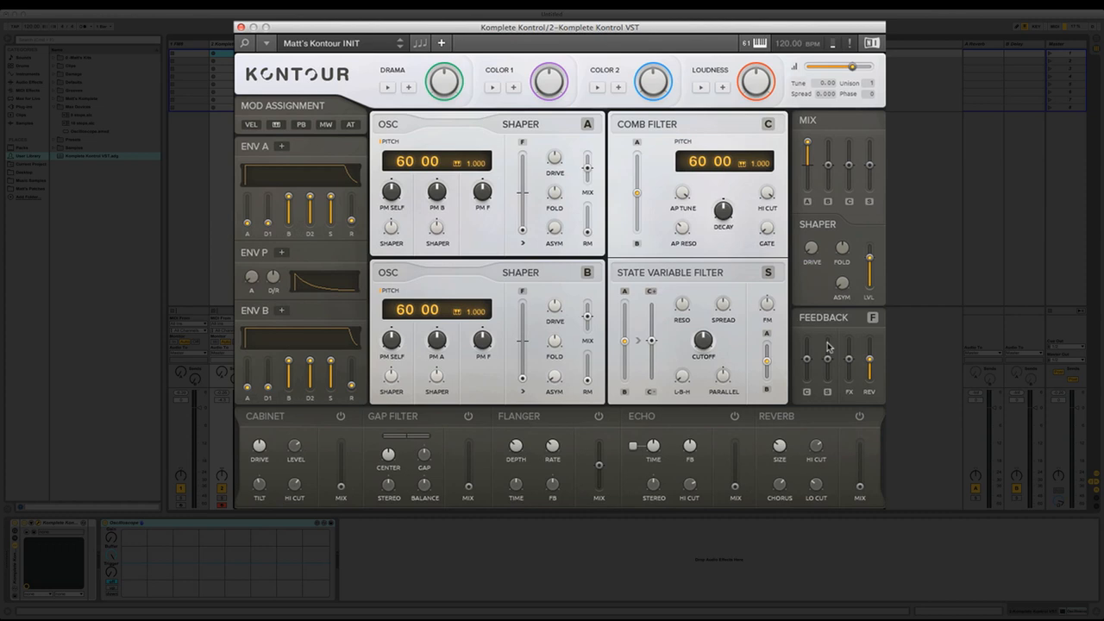
{"action": "mouse_move", "coordinate": [279, 448]}
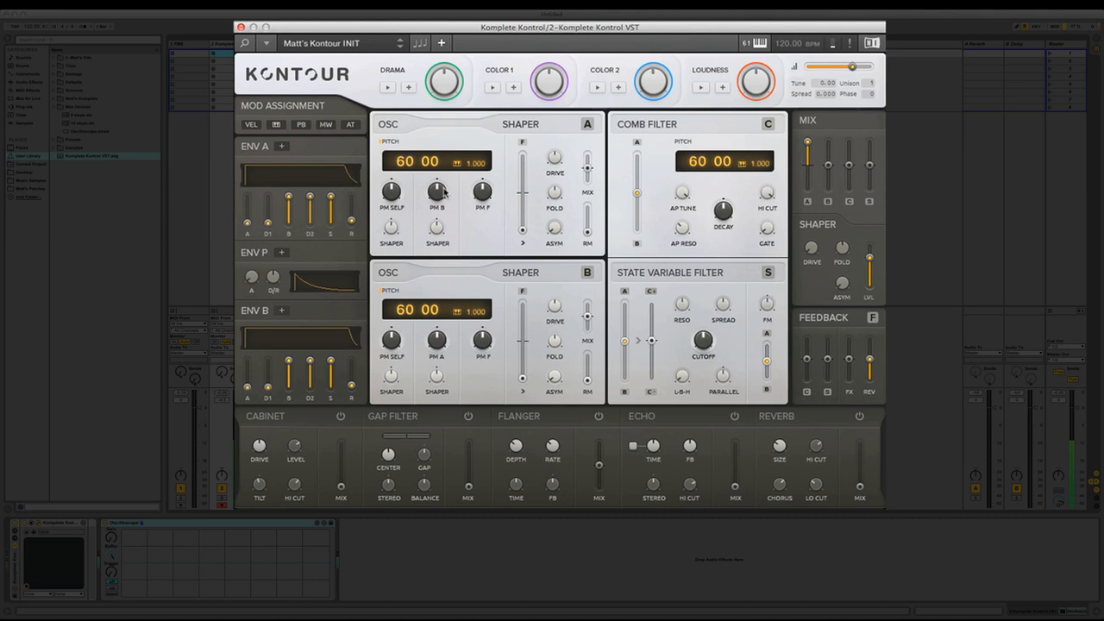
{"action": "mouse_move", "coordinate": [416, 187]}
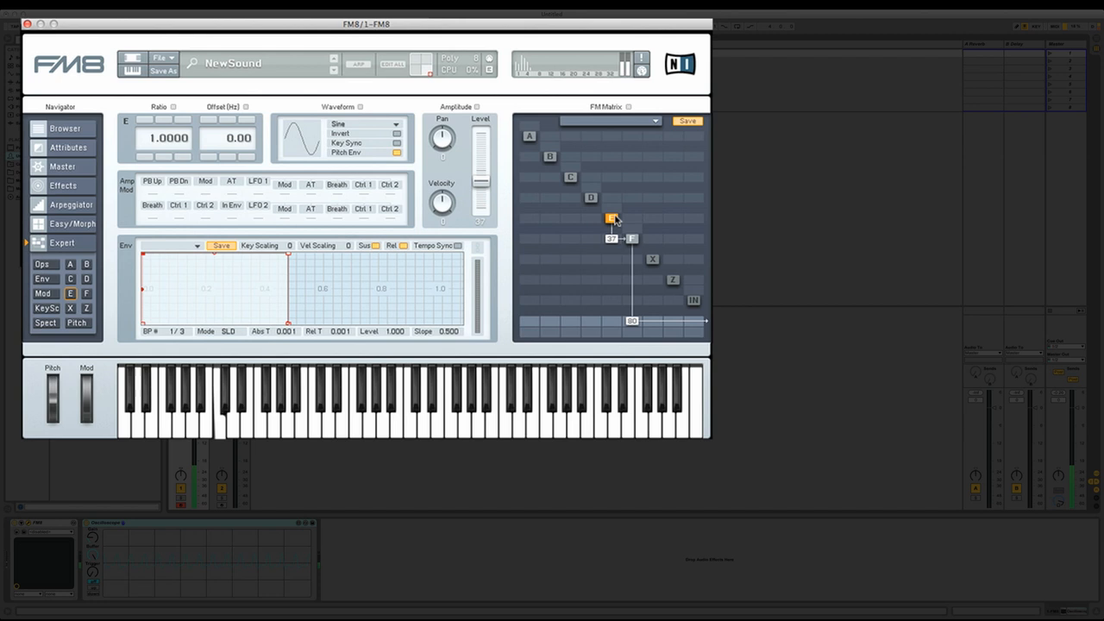
Connect operators E and F in FM8's FM Matrix with feedback.
{"action": "left_click", "coordinate": [45, 321]}
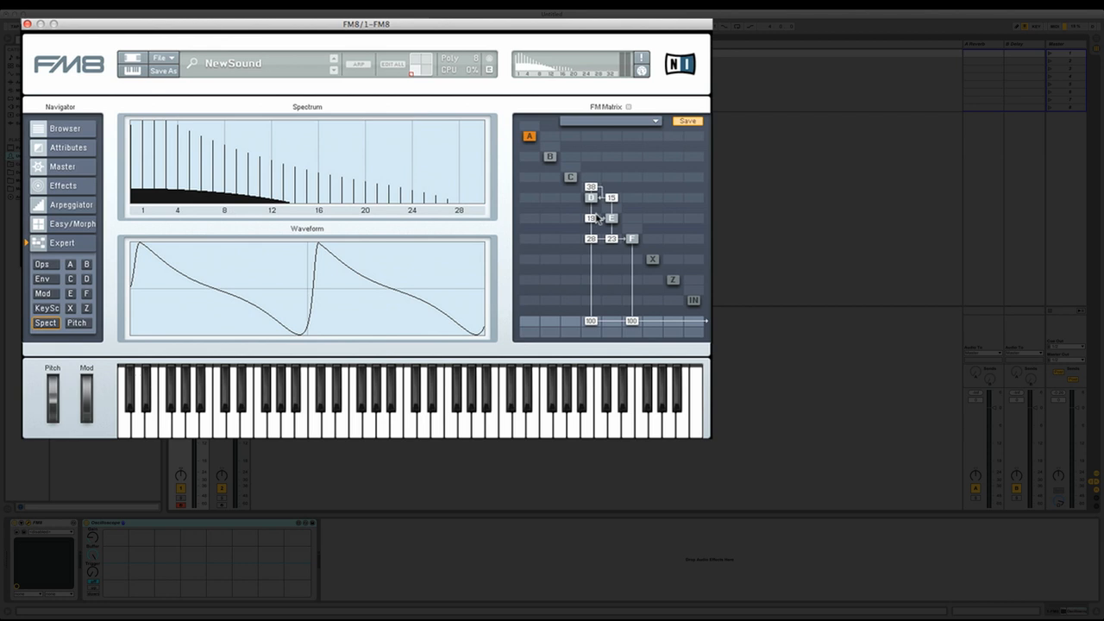
{"action": "mouse_move", "coordinate": [614, 200]}
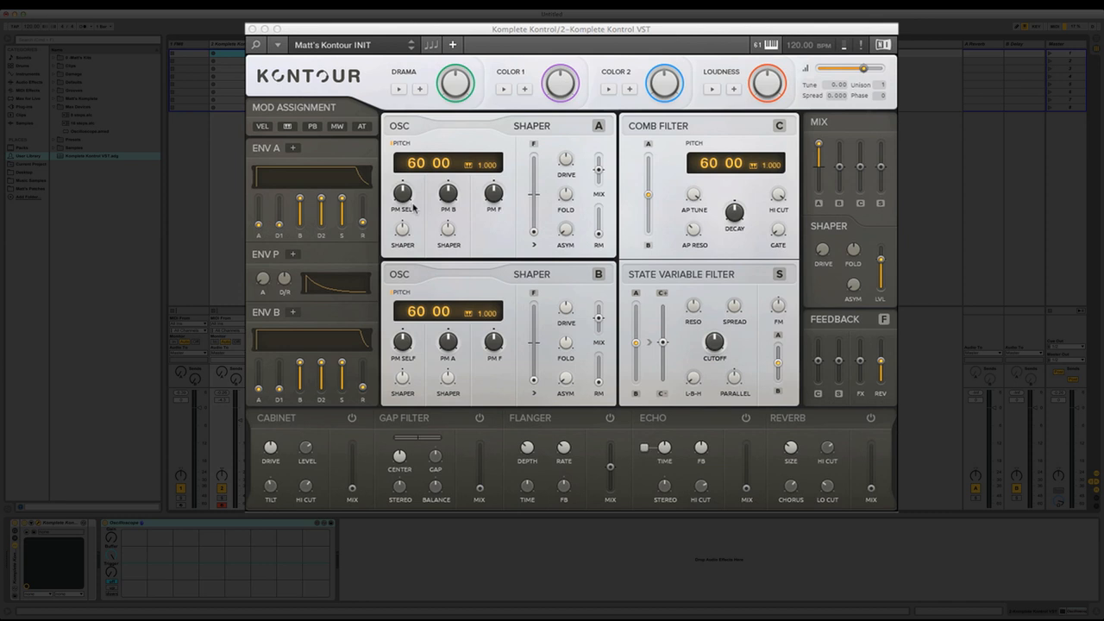
{"action": "mouse_move", "coordinate": [455, 219]}
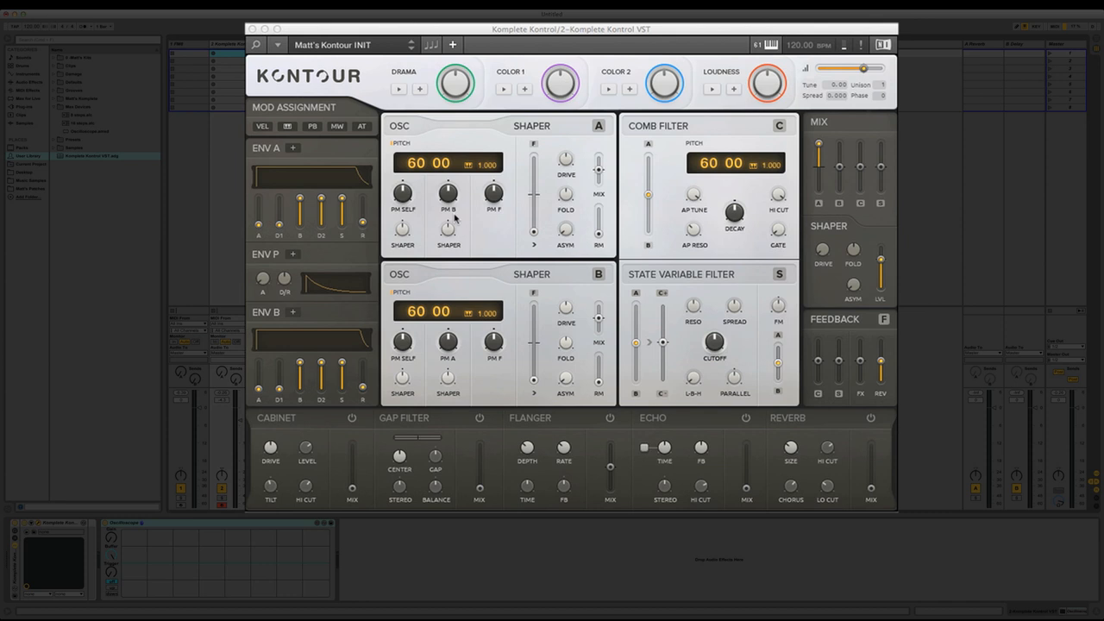
{"action": "mouse_move", "coordinate": [401, 199]}
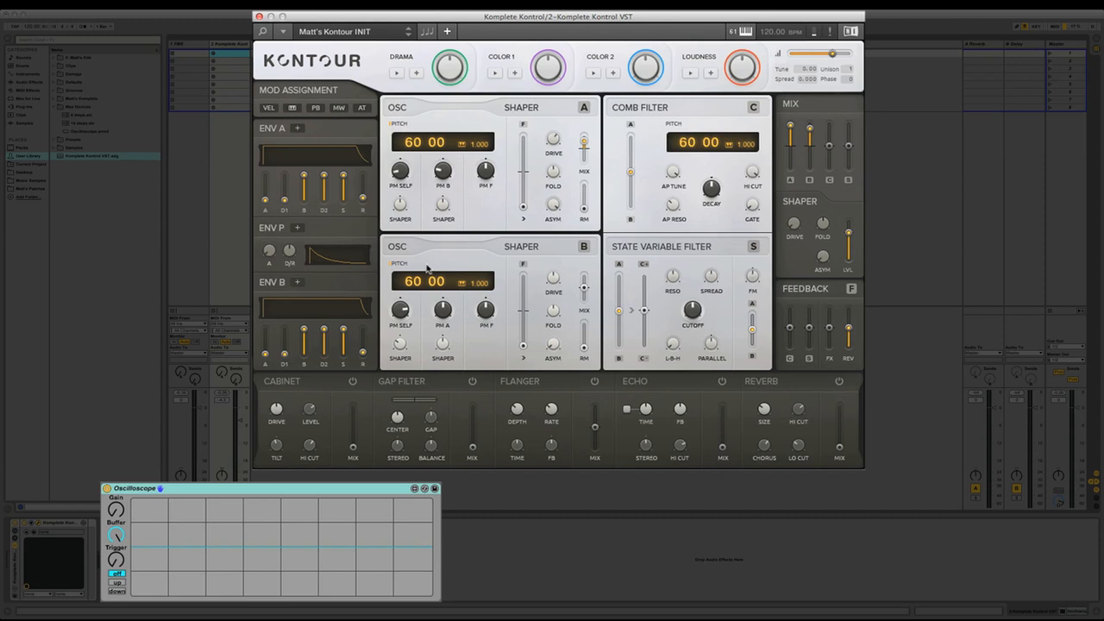
{"action": "mouse_move", "coordinate": [418, 194]}
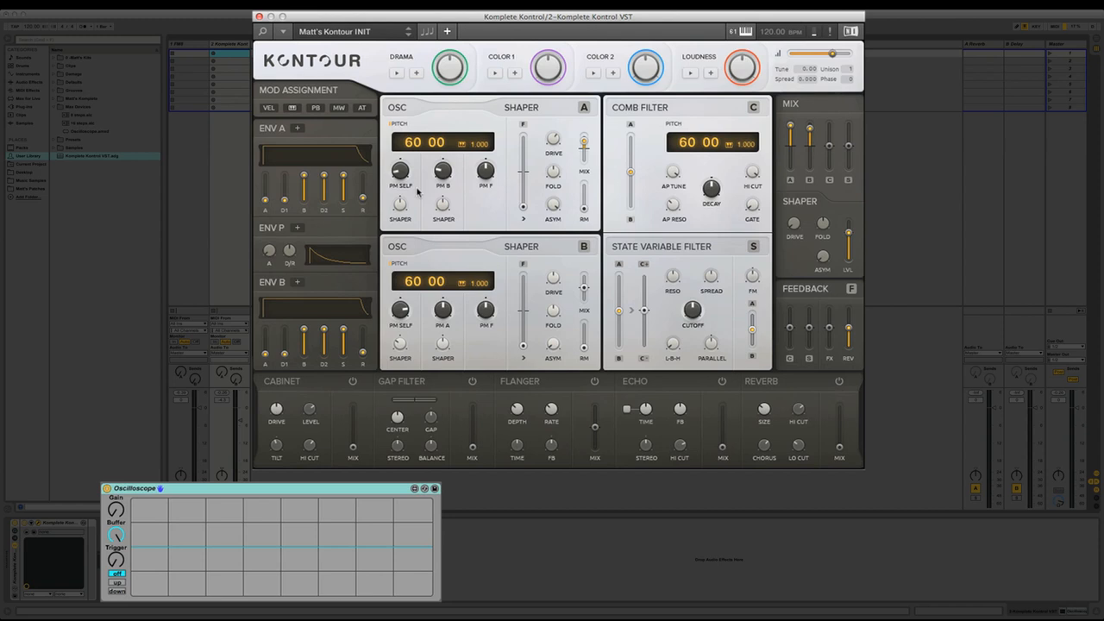
Retune oscillator B's pitch down from 60, settling around 47.85.
{"action": "left_click_drag", "start_coordinate": [423, 282], "coordinate": [422, 304]}
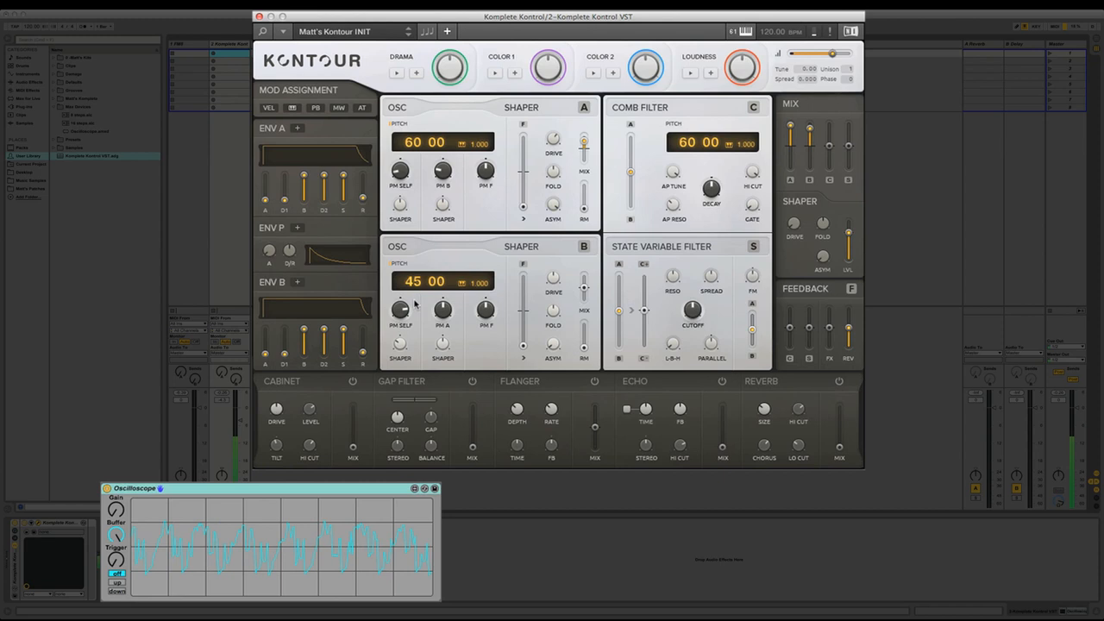
{"action": "left_click_drag", "start_coordinate": [423, 282], "coordinate": [423, 273]}
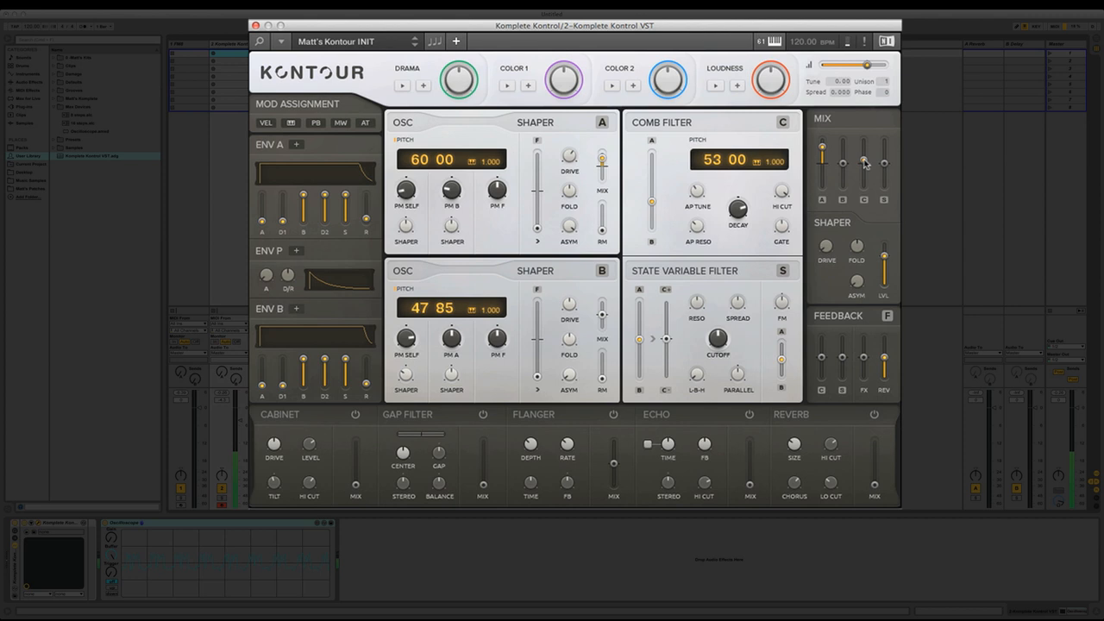
{"action": "mouse_move", "coordinate": [841, 158]}
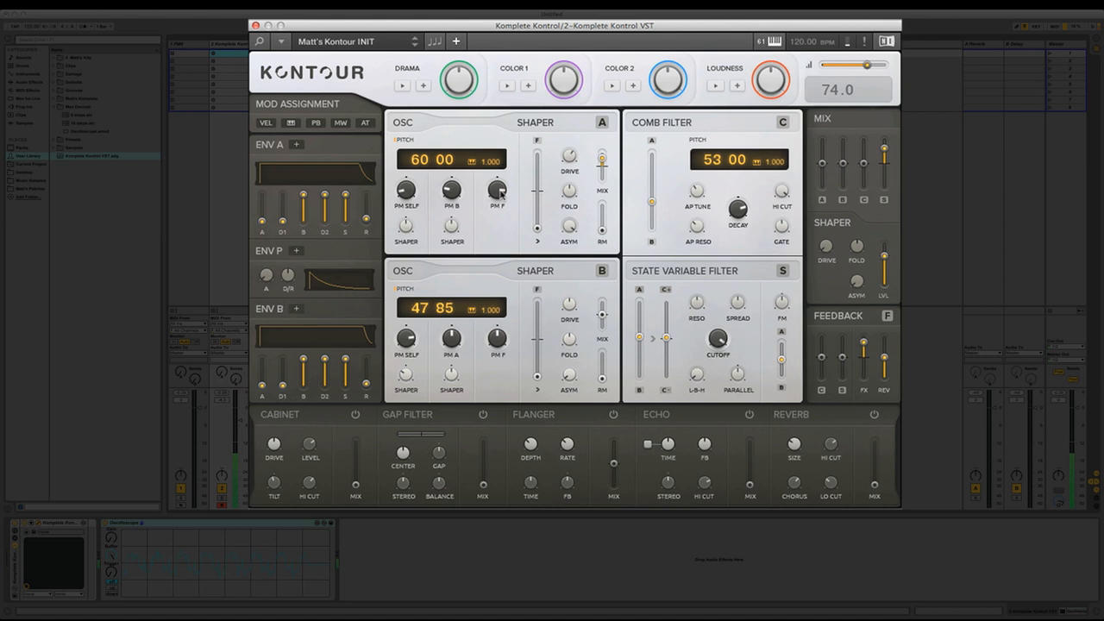
Raise OSC A PM F toward 74 and set the FEEDBACK FX fader to 63%.
{"action": "left_click_drag", "start_coordinate": [538, 198], "coordinate": [537, 176]}
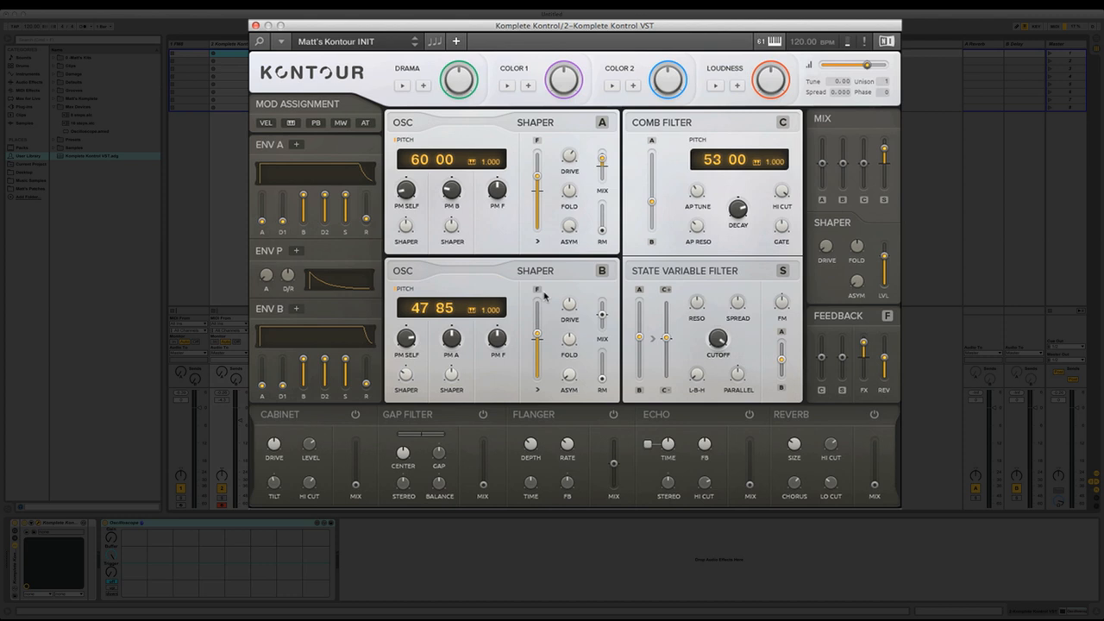
{"action": "mouse_move", "coordinate": [547, 300]}
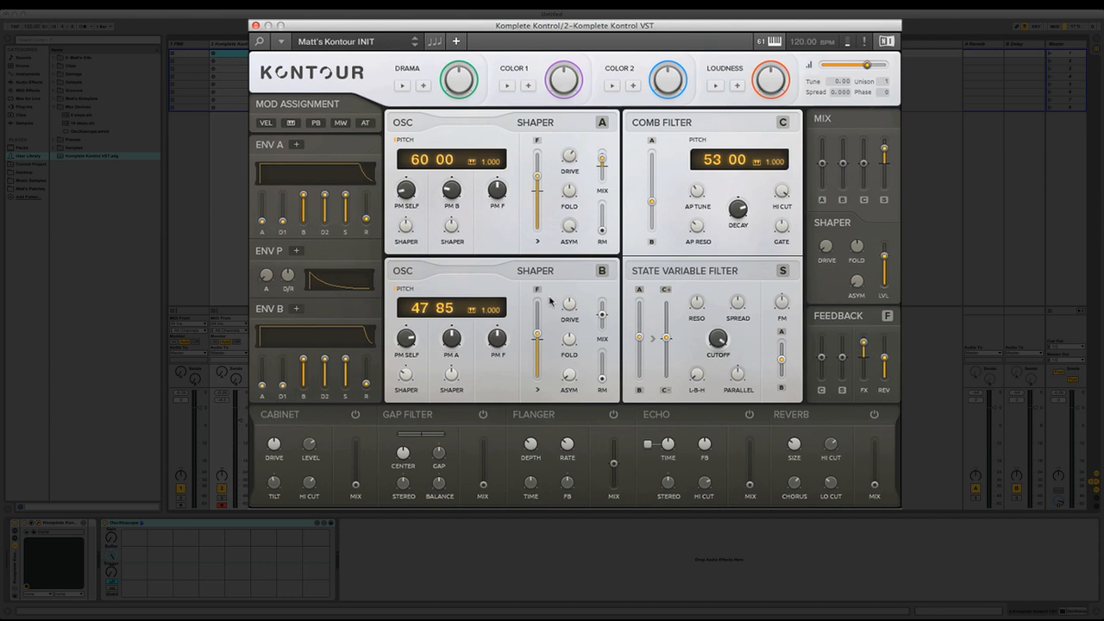
{"action": "left_click_drag", "start_coordinate": [862, 353], "coordinate": [862, 345]}
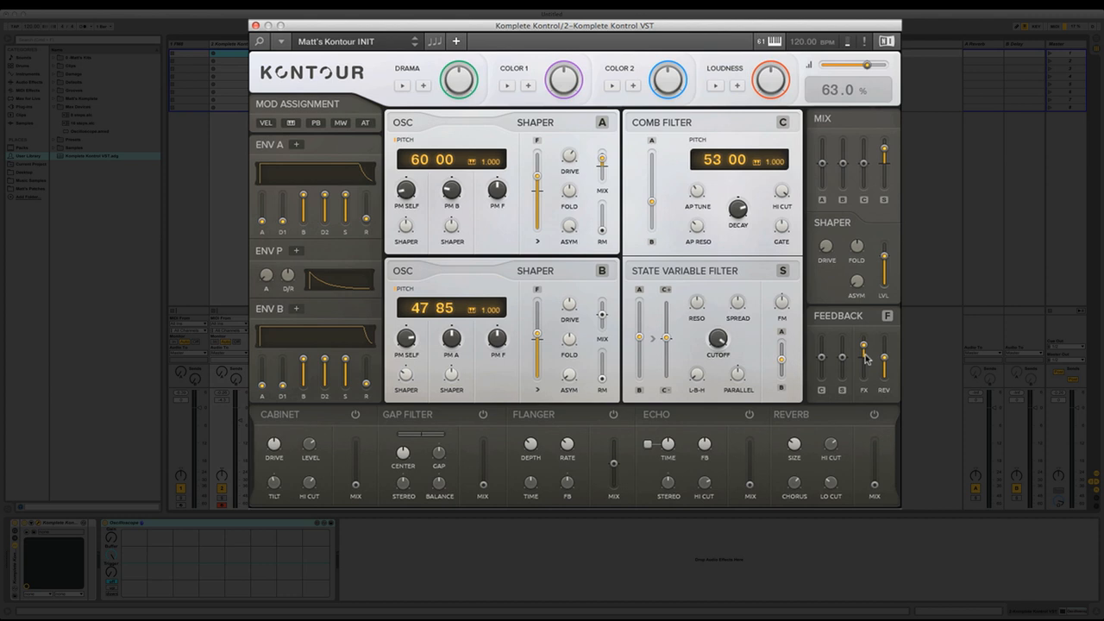